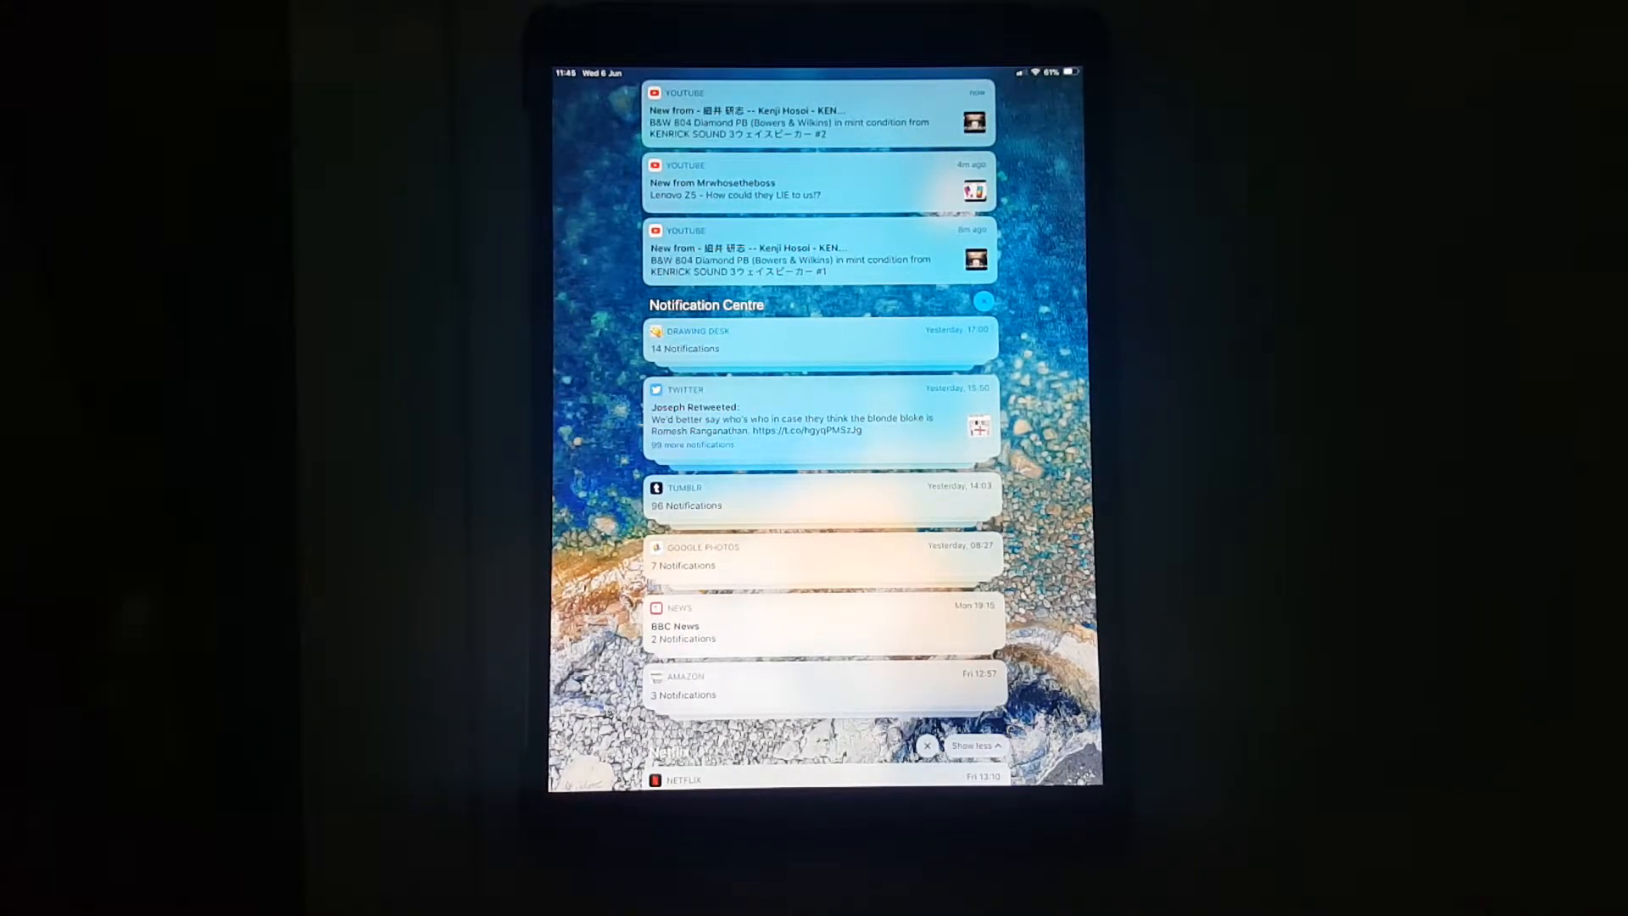
# Expand and collapse the Drawing Desk notification stack twice, leaving it grouped
pyautogui.click(726, 338)
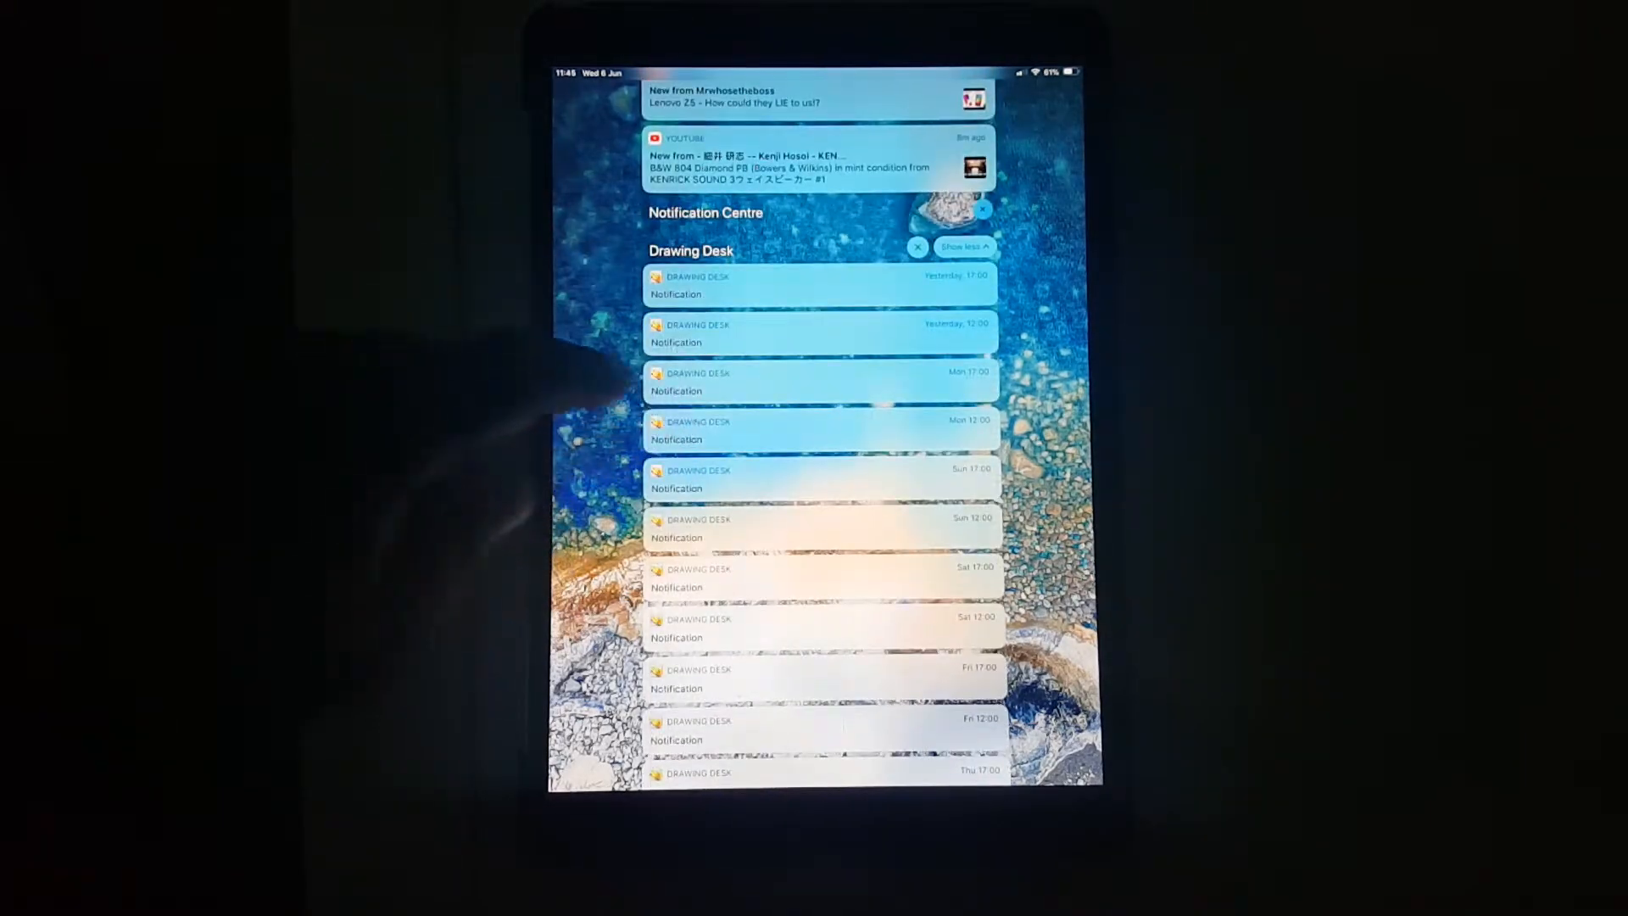
pyautogui.click(963, 247)
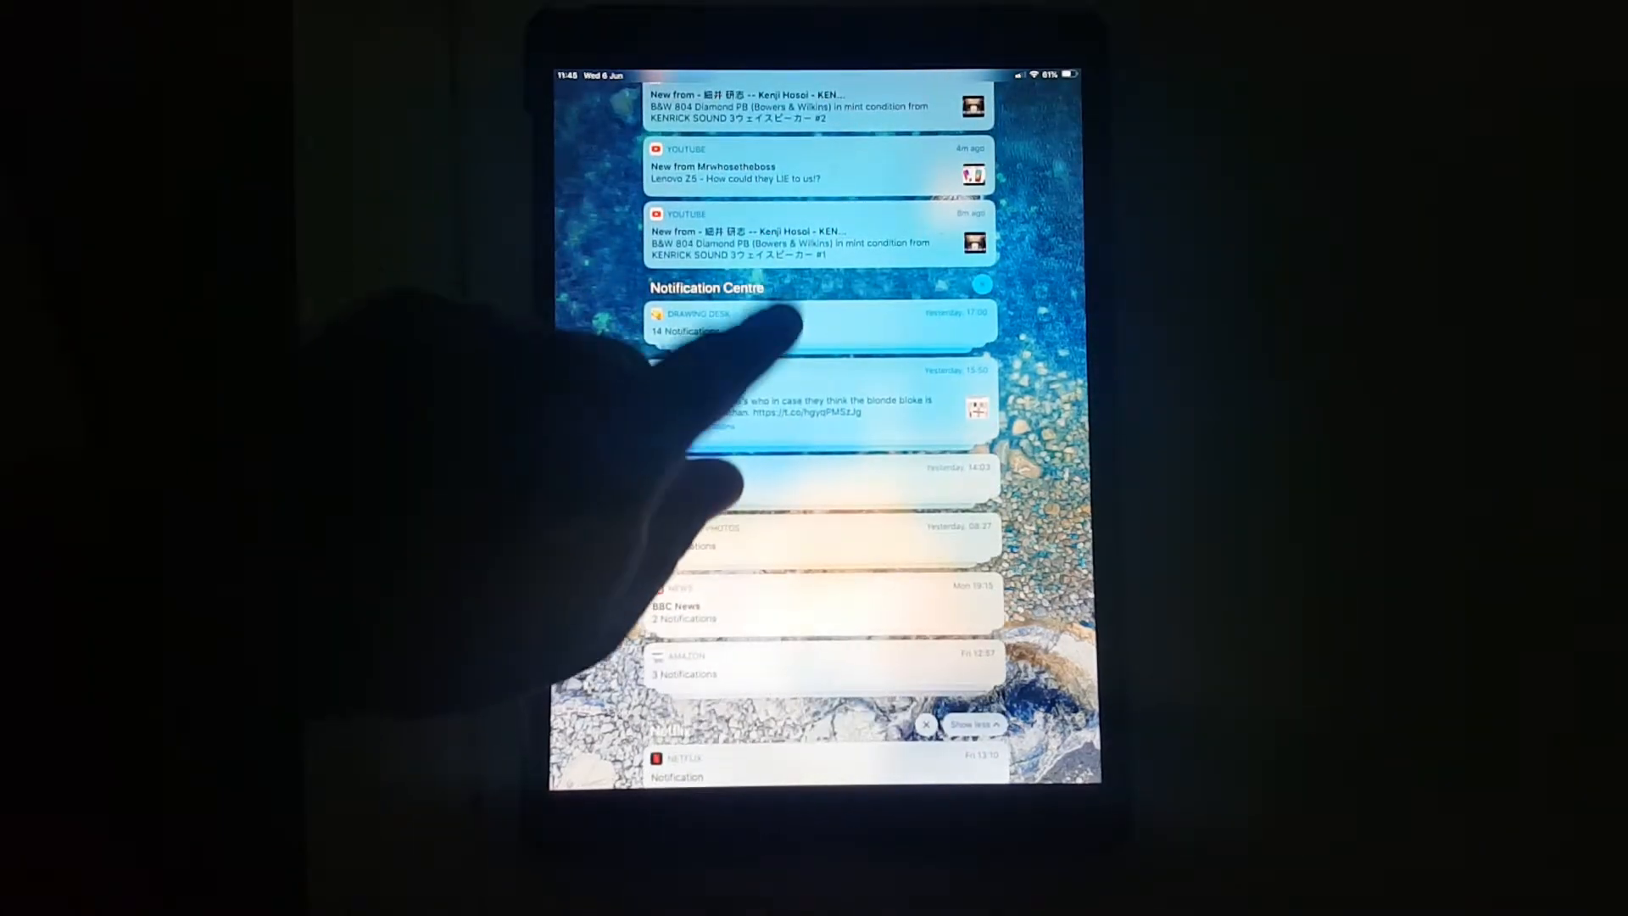
pyautogui.click(820, 322)
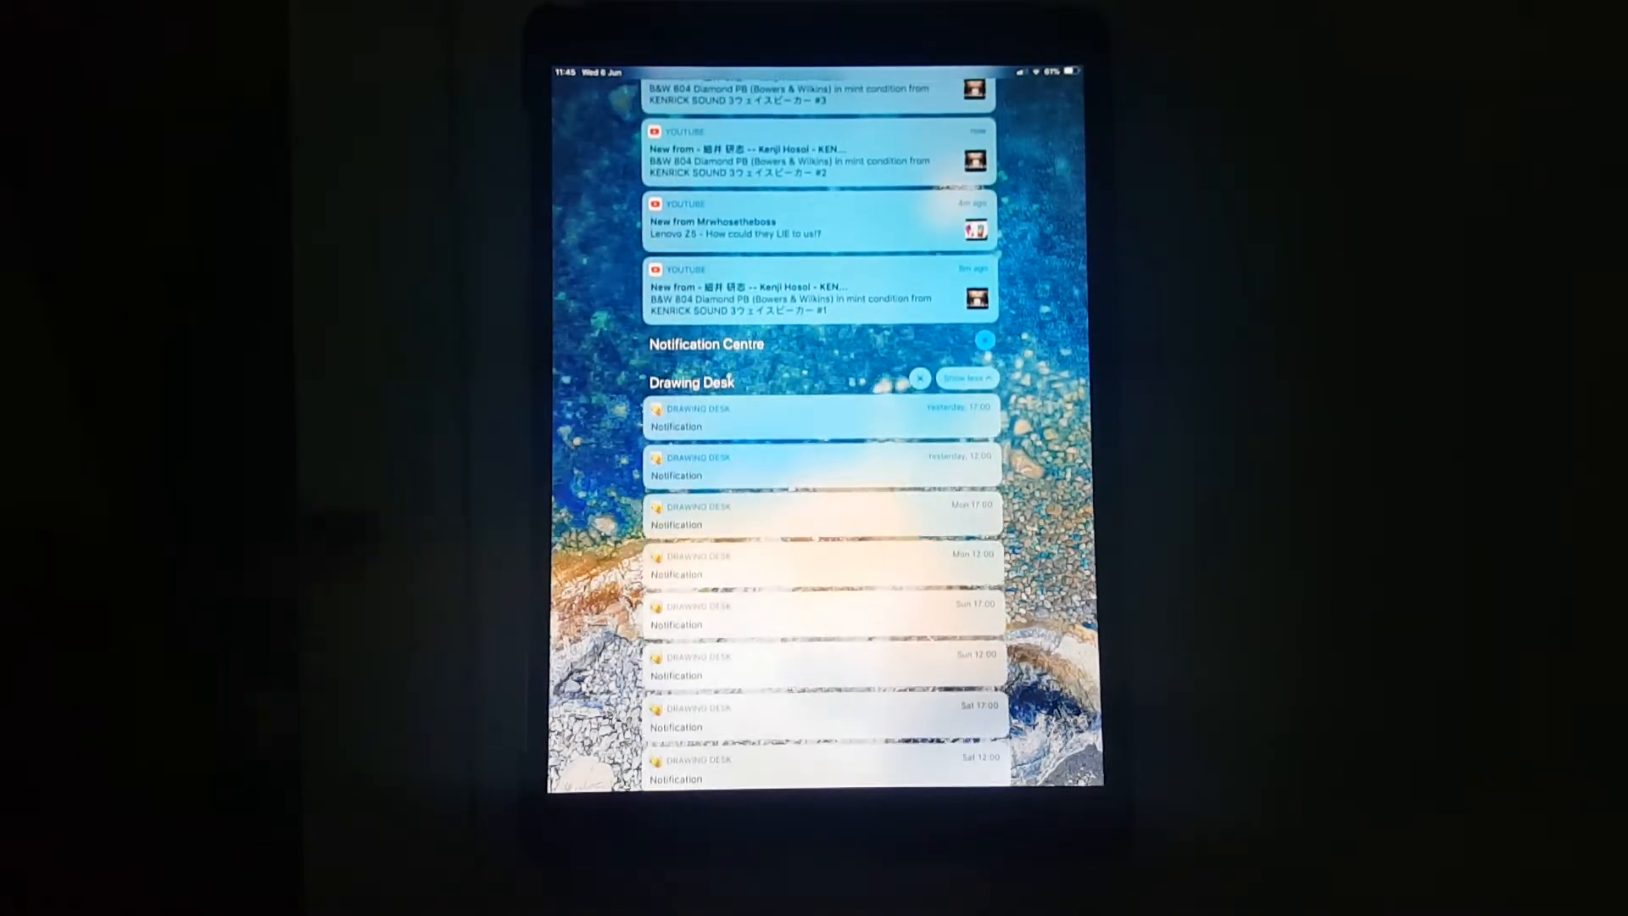
pyautogui.click(963, 376)
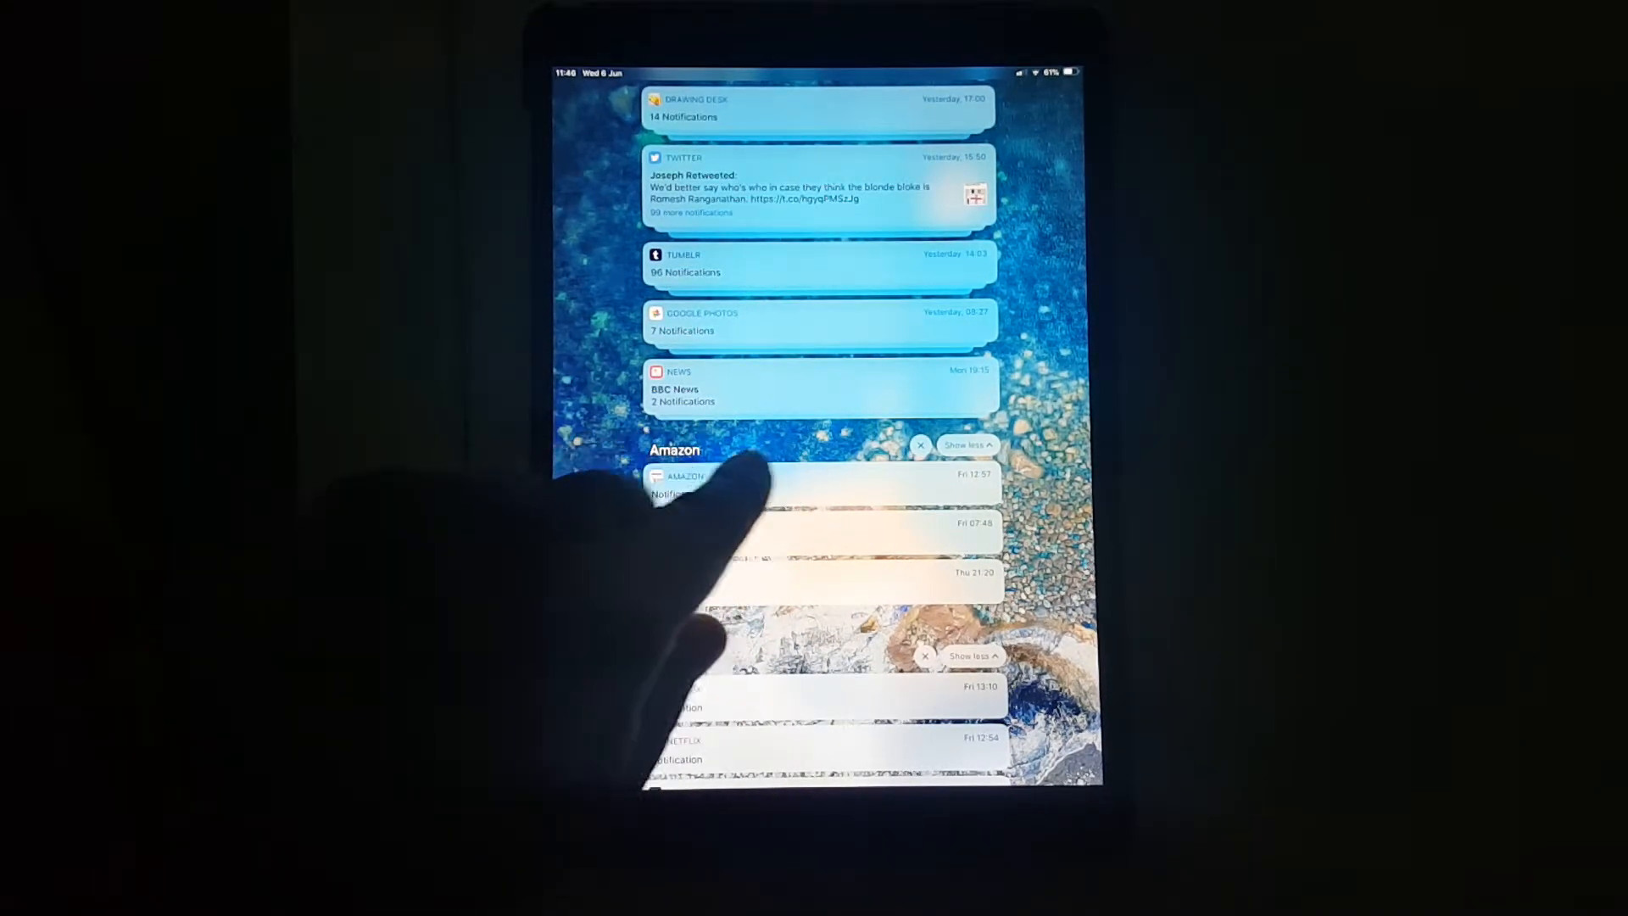
# Swipe the first Amazon notification left to reveal View and Clear, then tap it
pyautogui.moveTo(820, 482); pyautogui.dragTo(643, 482)
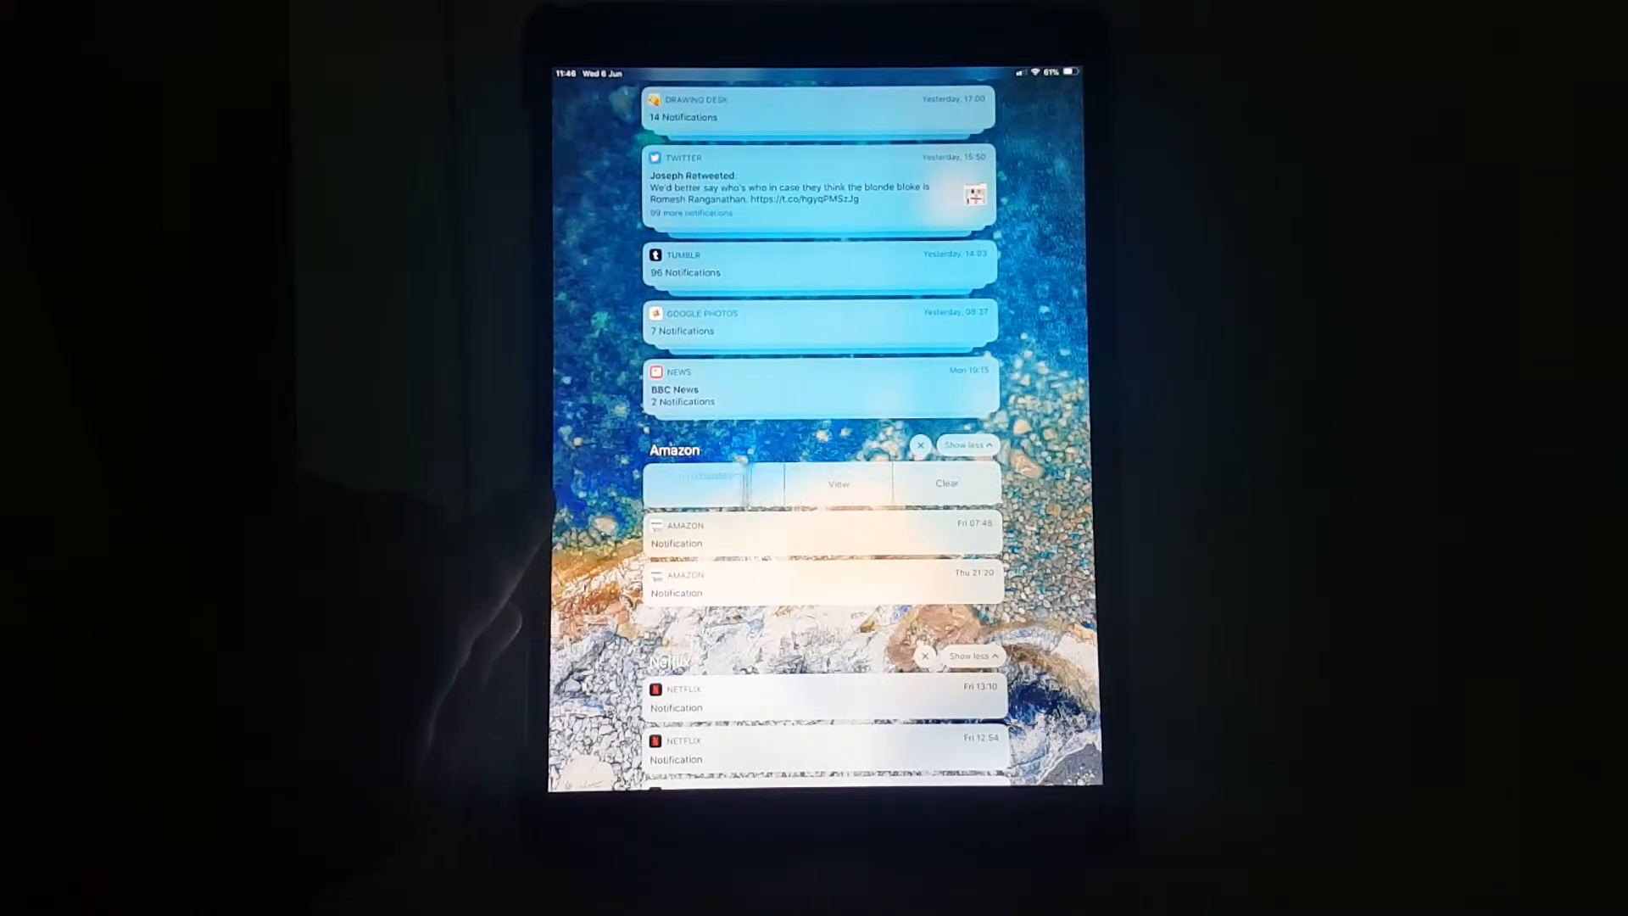
pyautogui.click(820, 483)
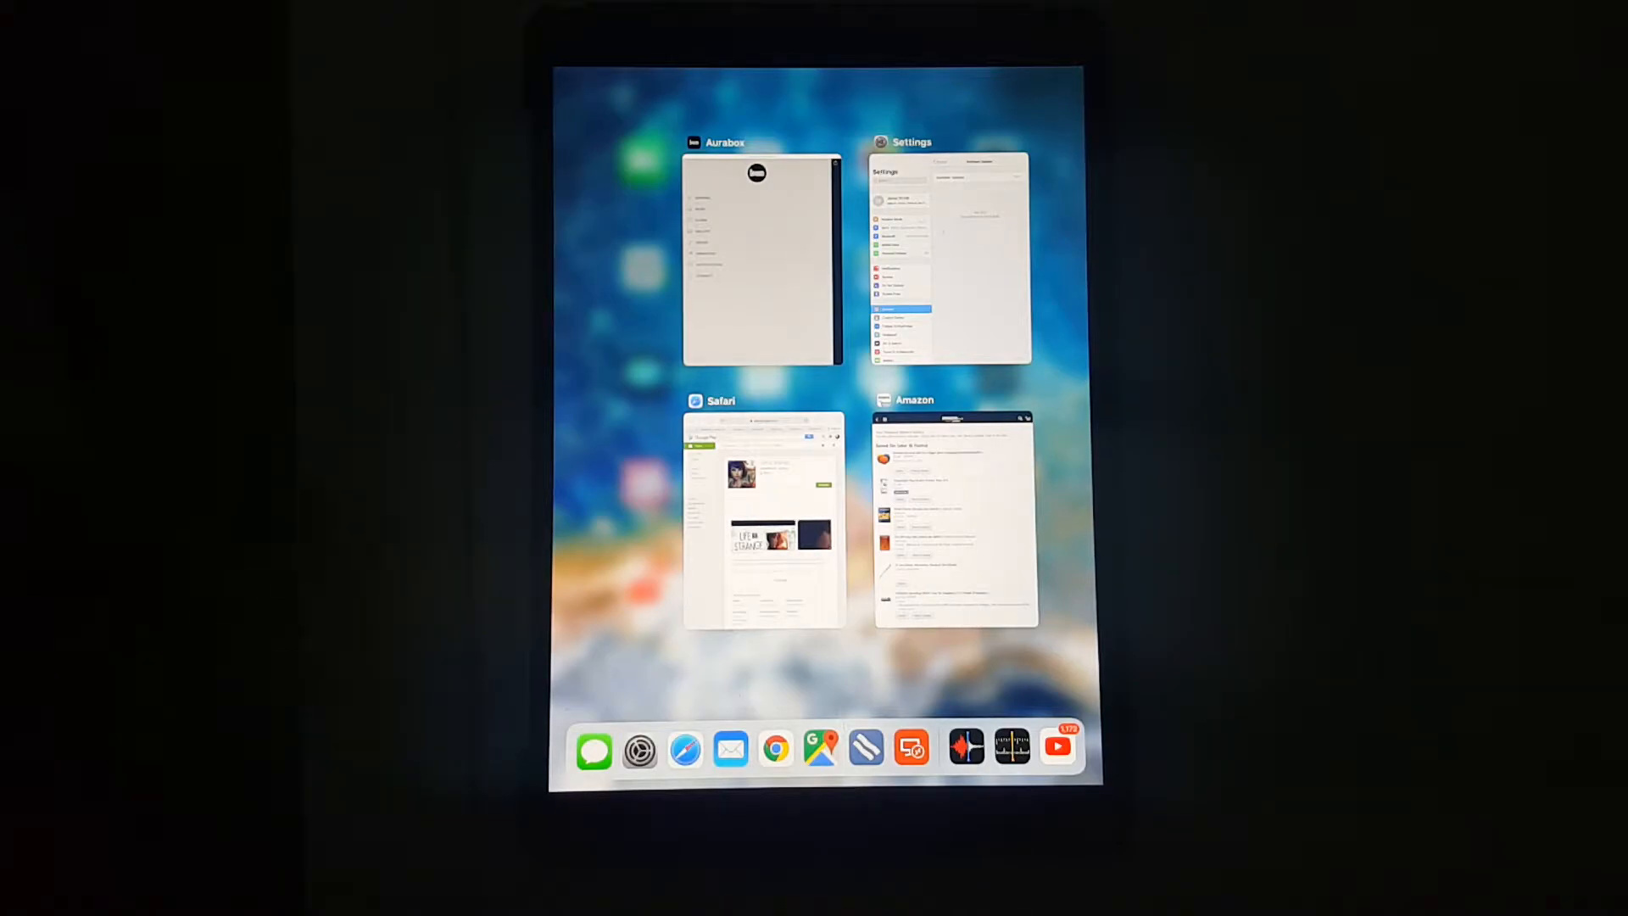
# Tap the App Switcher showing Aurabox, Settings, Safari and Amazon cards to leave it
pyautogui.click(762, 516)
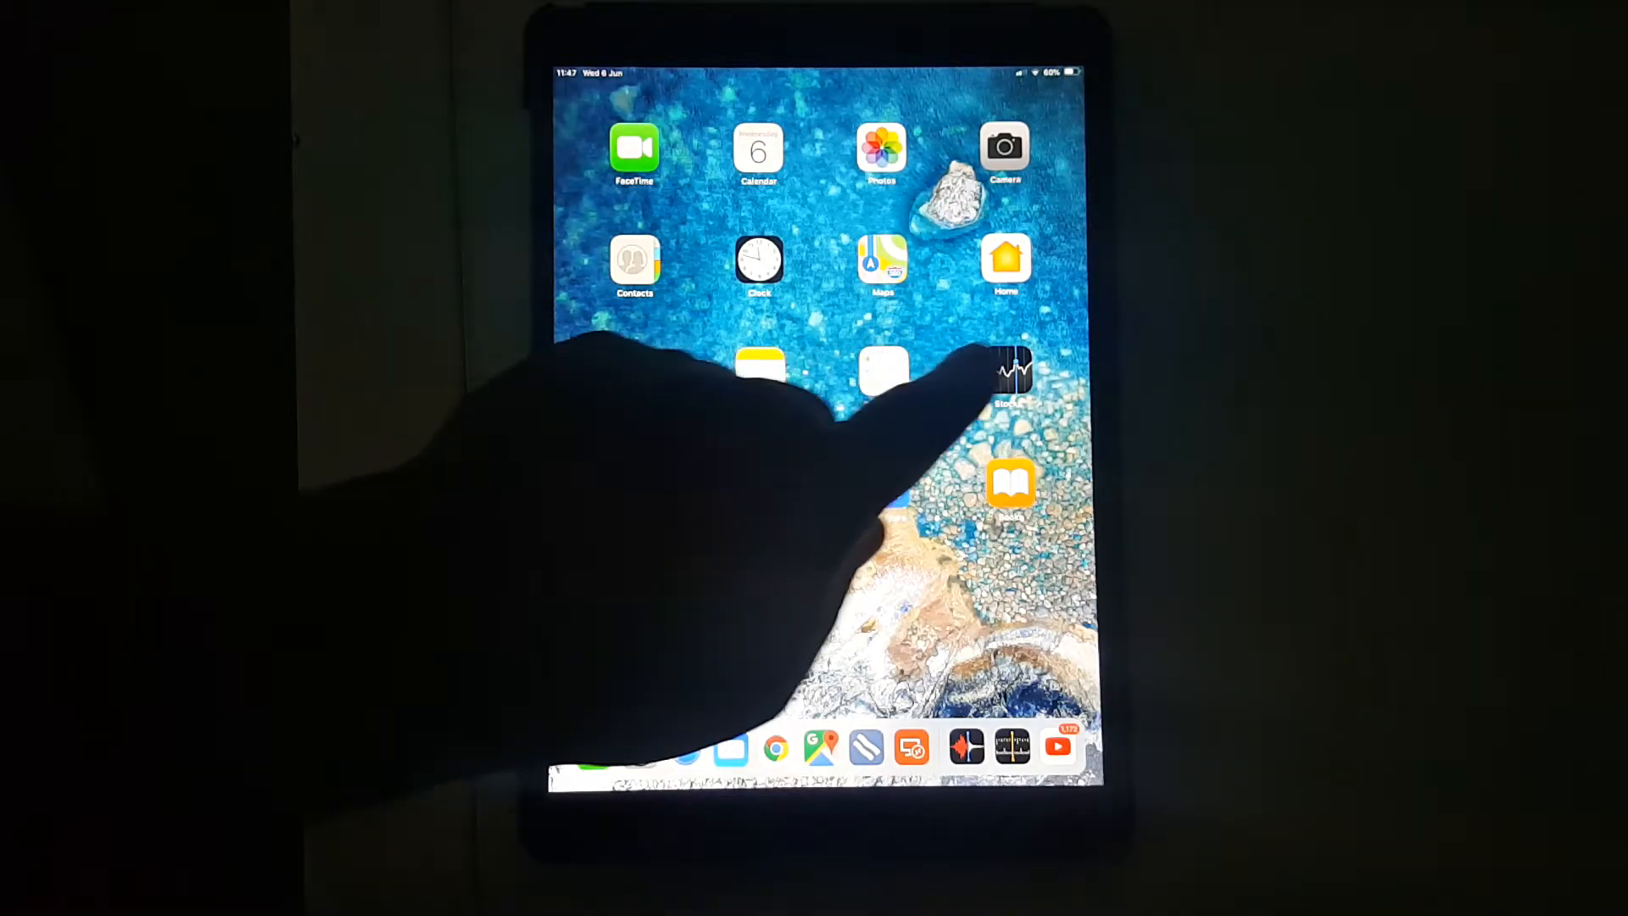
# Dismiss the switcher to the Home Screen and swipe to the page containing Measure
pyautogui.click(1006, 370)
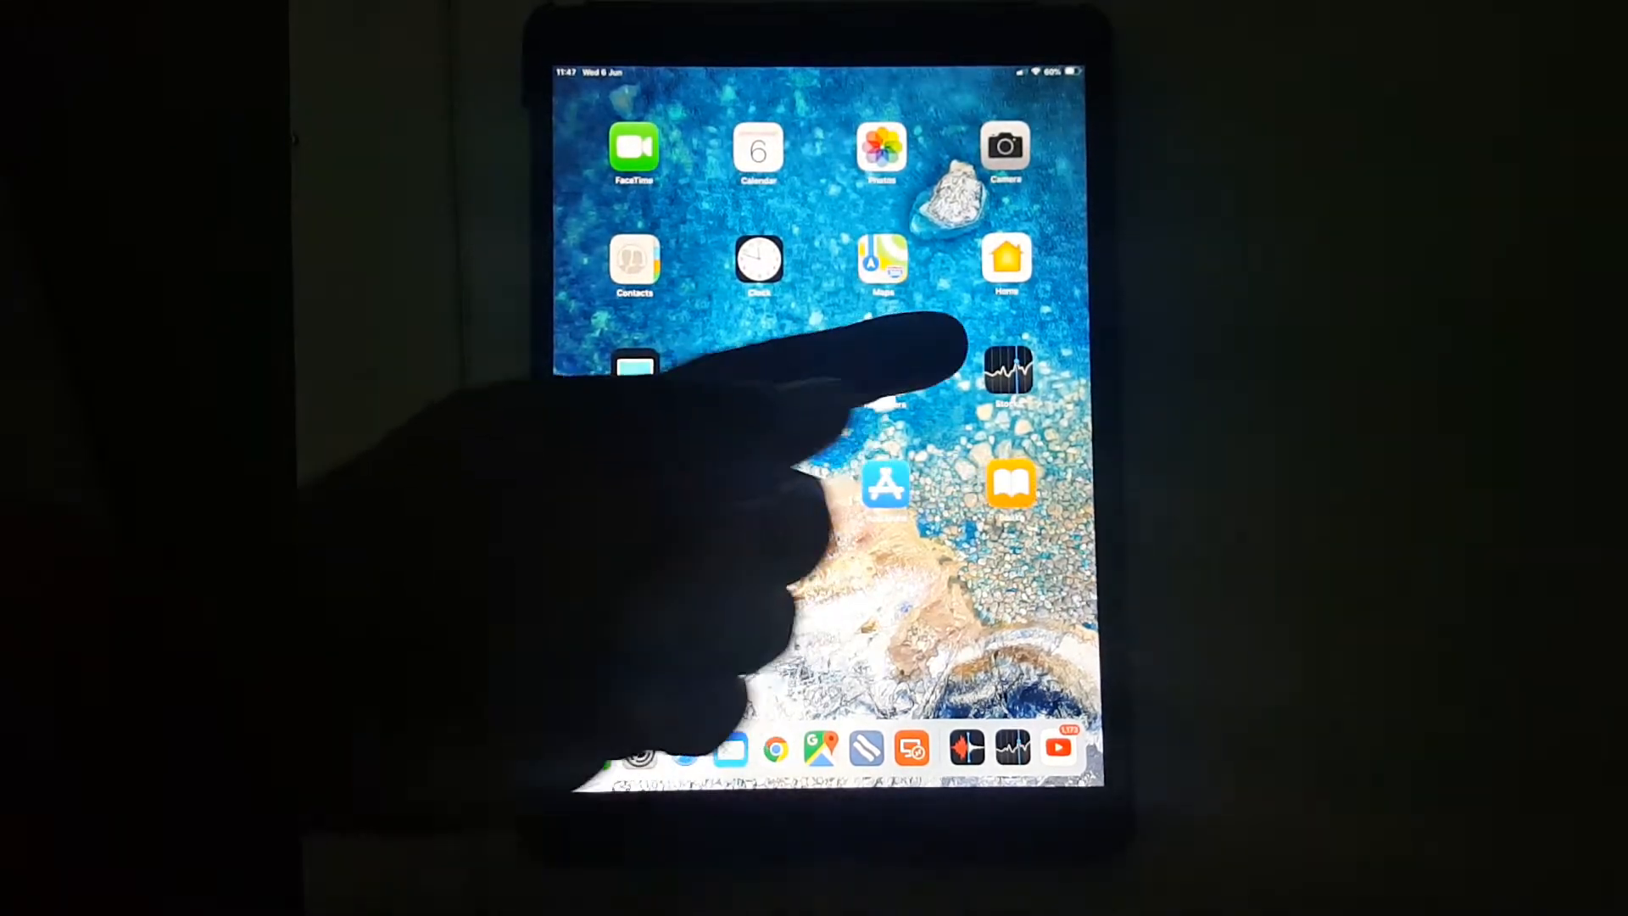
pyautogui.hscroll(-3)
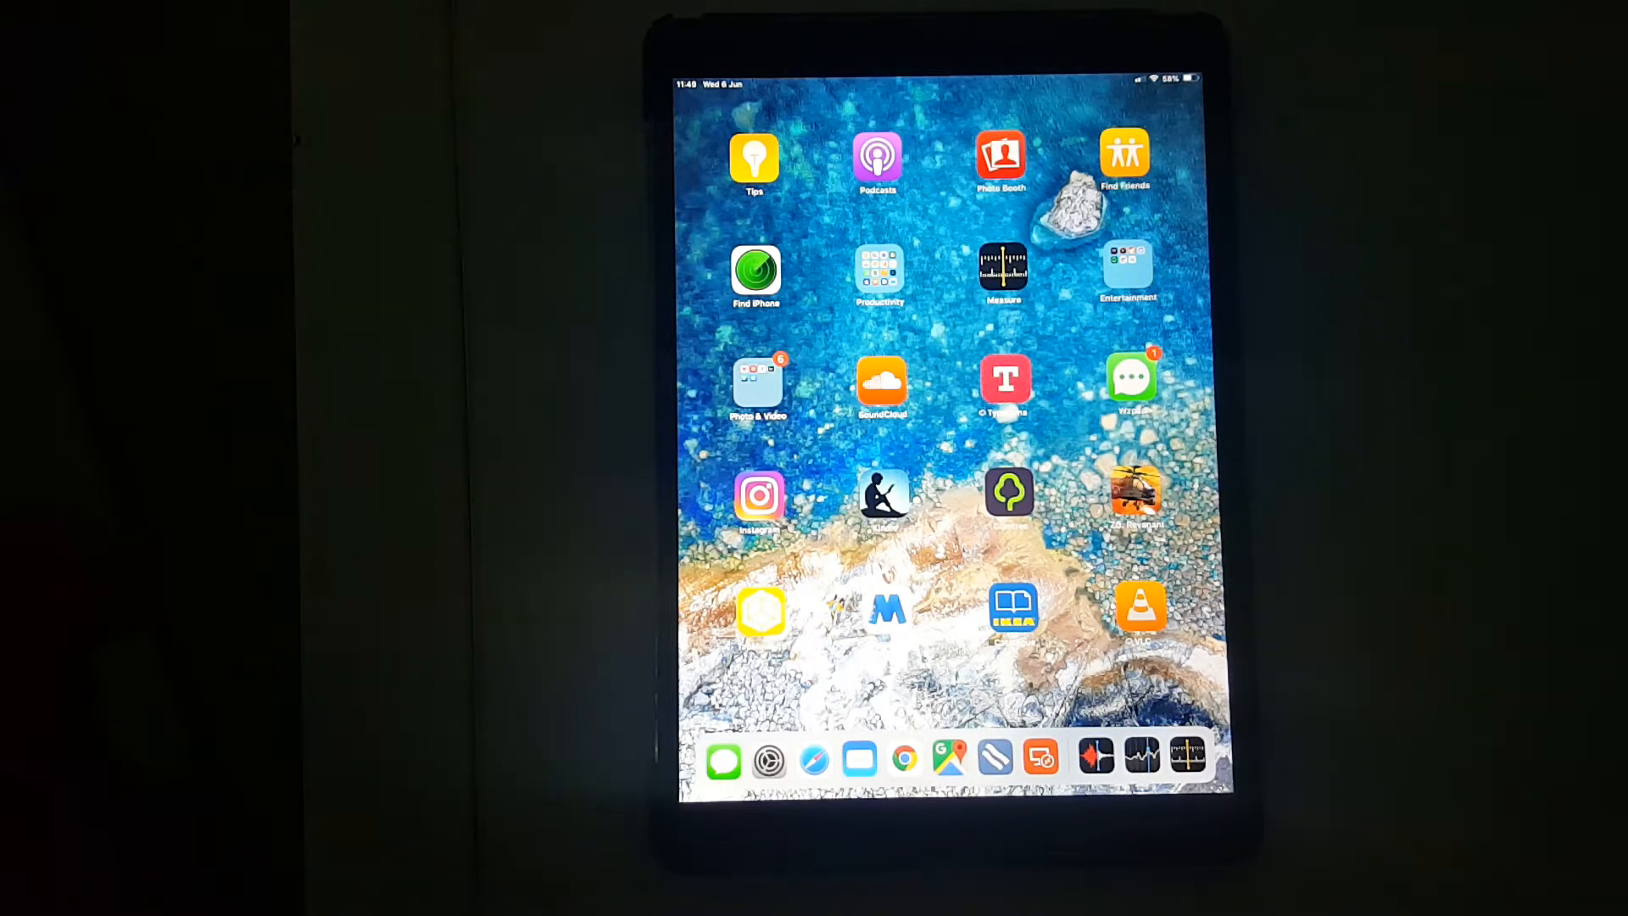
# Swipe to the Home Screen page with Tips, Podcasts, Photo Booth and Measure
pyautogui.hscroll(-3)
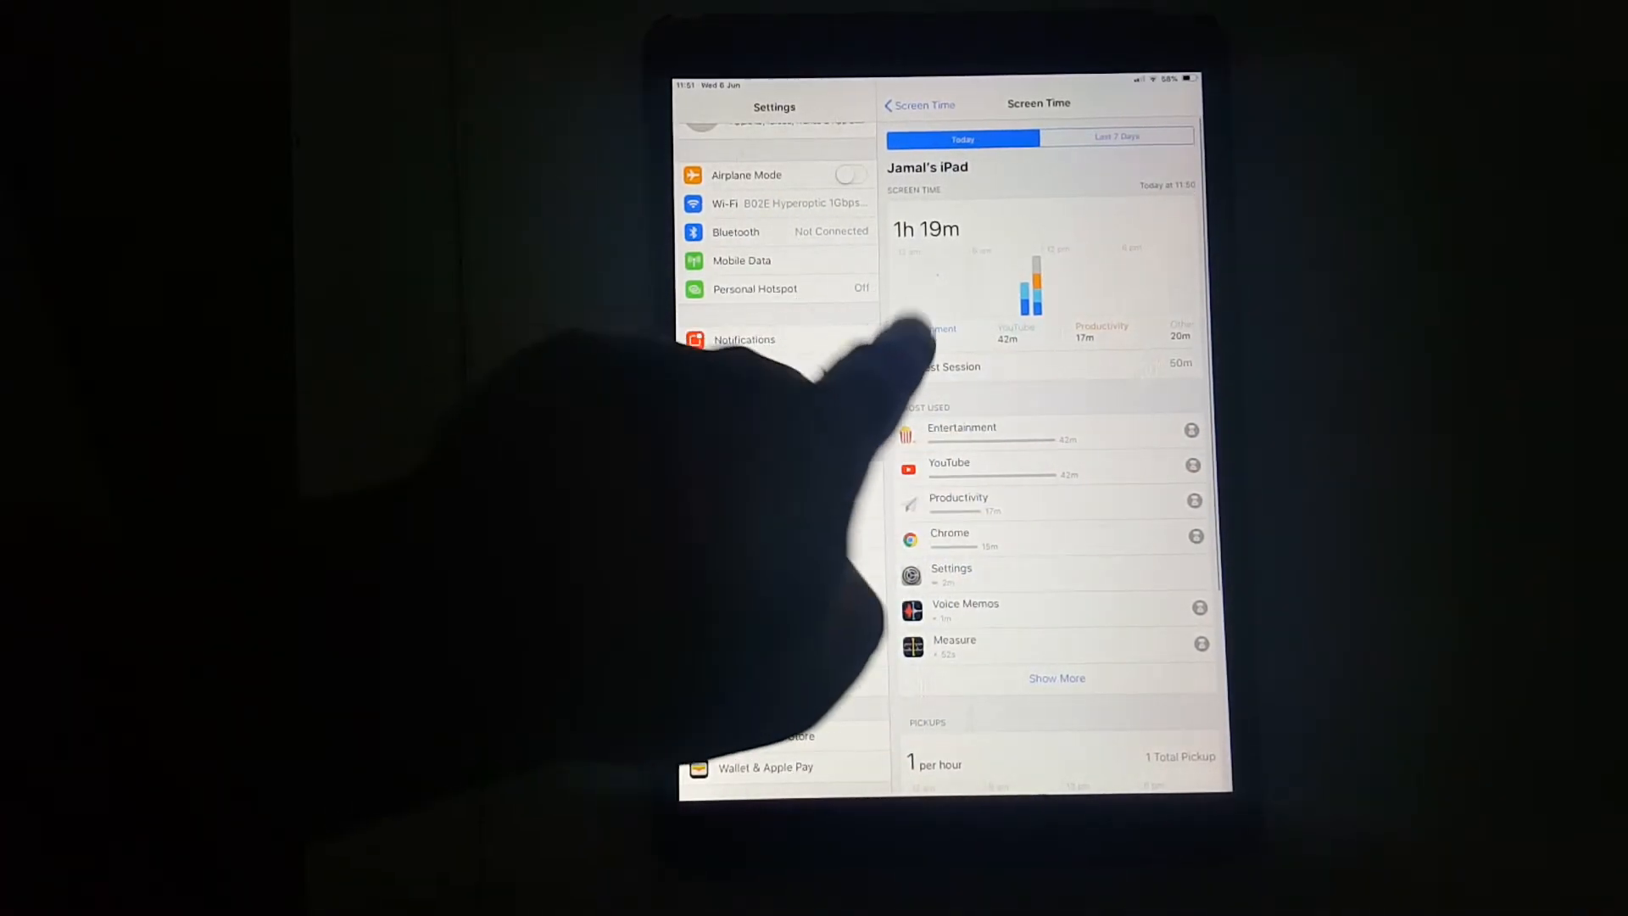
# Scroll the Screen Time report down to the pickups chart and 145 notifications
pyautogui.scroll(-3)
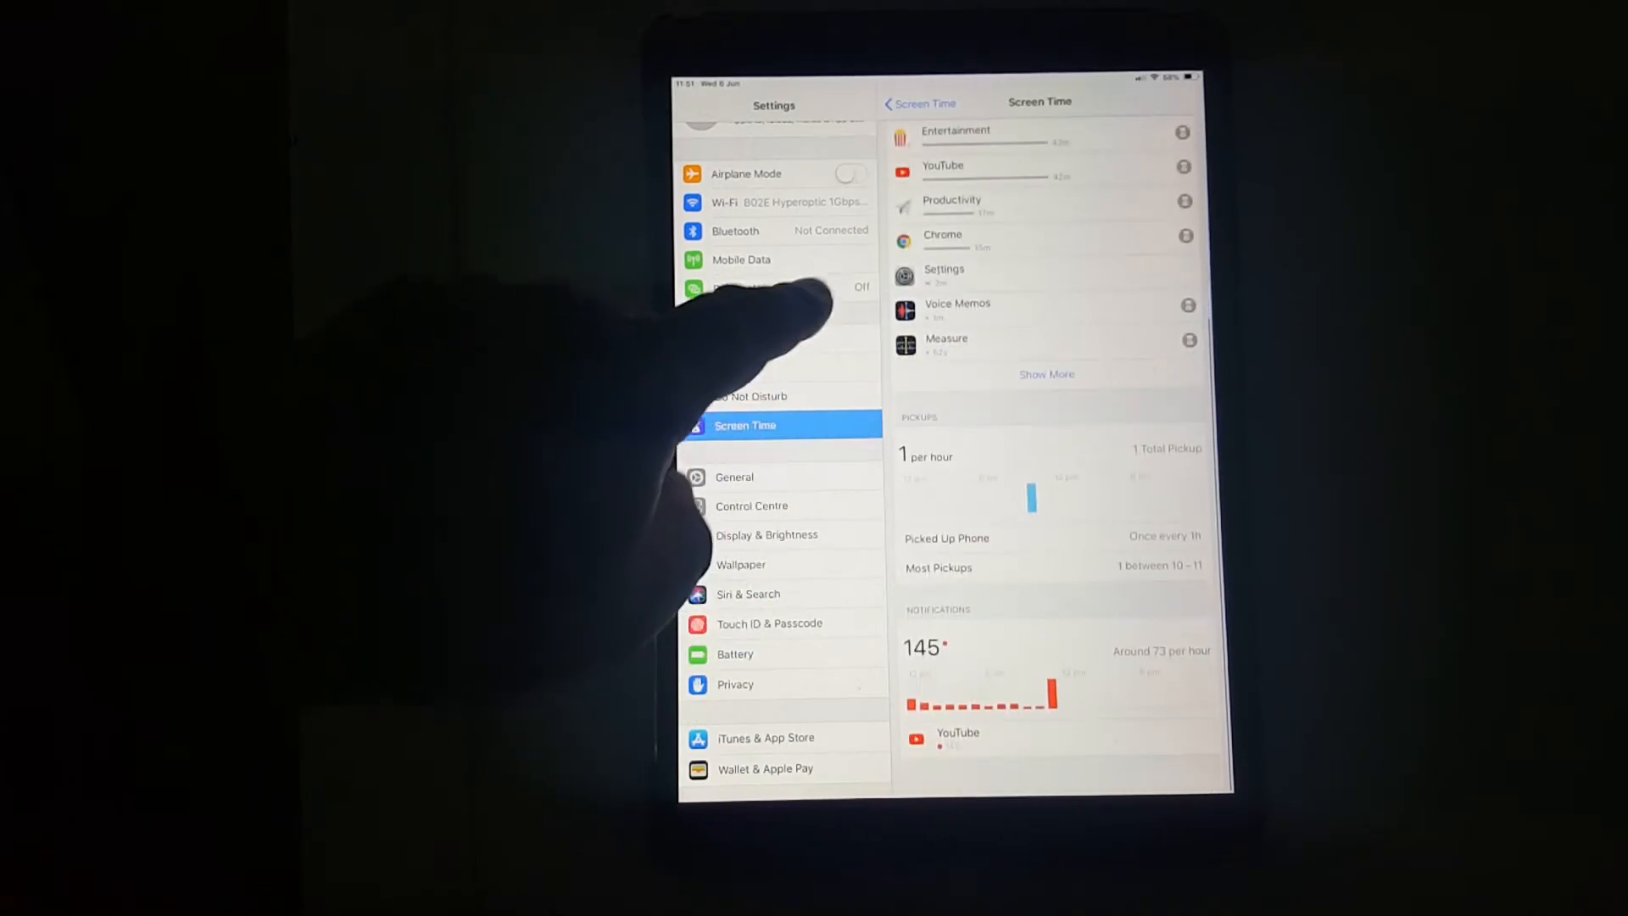